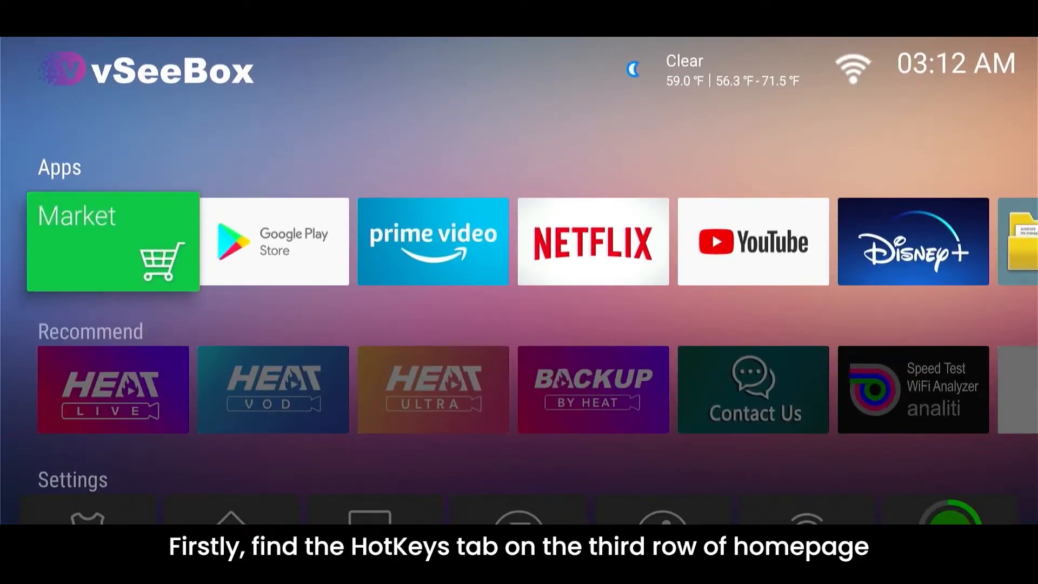
Step: Scroll down the home screen to the Settings row with the HotKeys tile highlighted
{"action": "scroll", "scroll_direction": "down", "scroll_amount": 3}
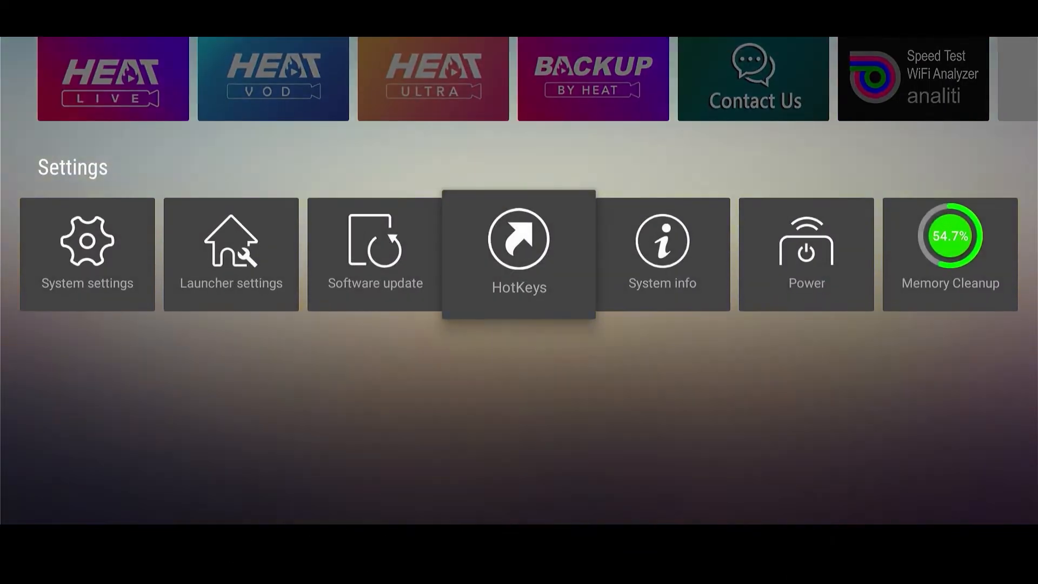
{"action": "left_click", "coordinate": [519, 254]}
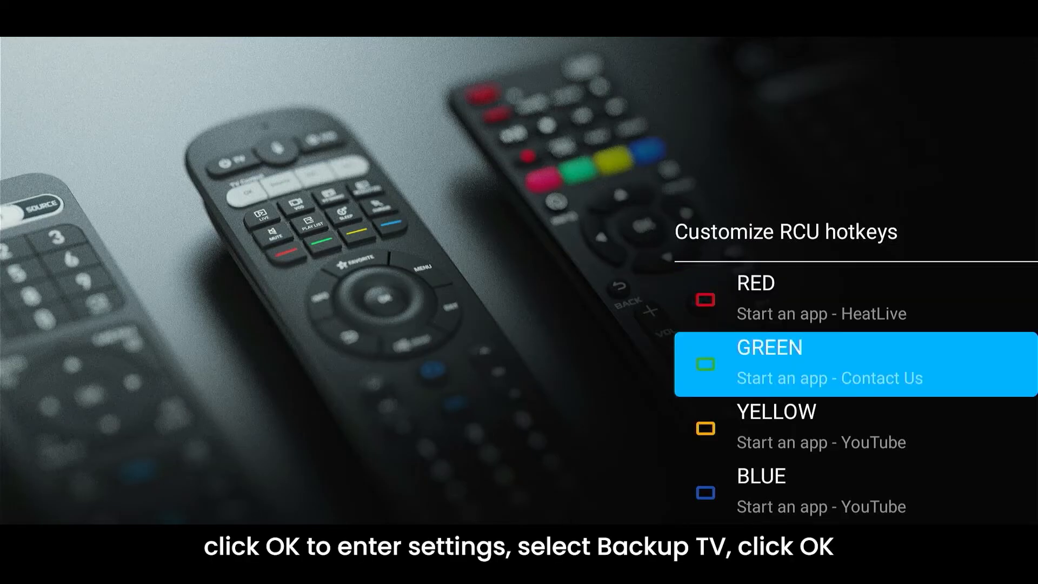
Step: Open the GREEN hotkey's app chooser listing None, HeatLive, HeatVod and more
{"action": "left_click", "coordinate": [854, 364]}
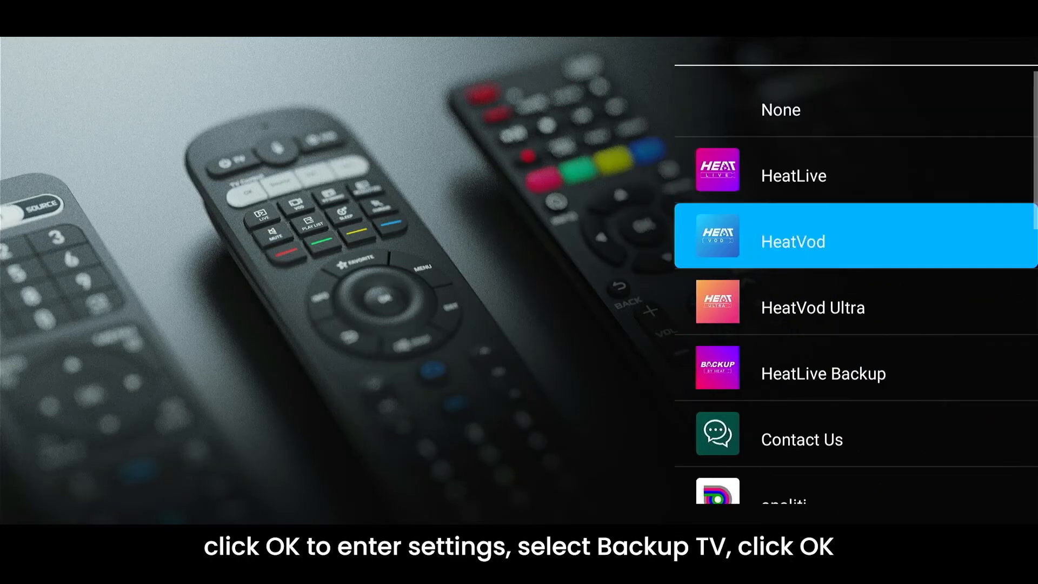